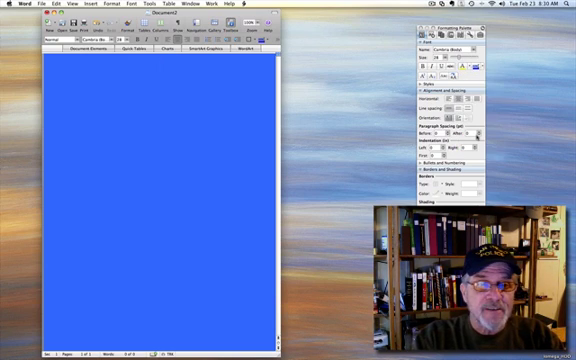
# - Enter the centred heading text 'This Is My First Web Page' on the blue page
pyautogui.write('This is')
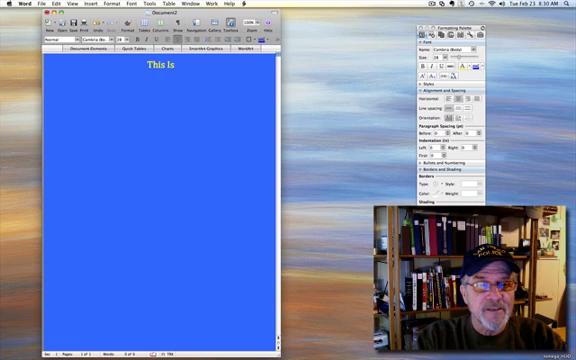
pyautogui.write('My Fri')
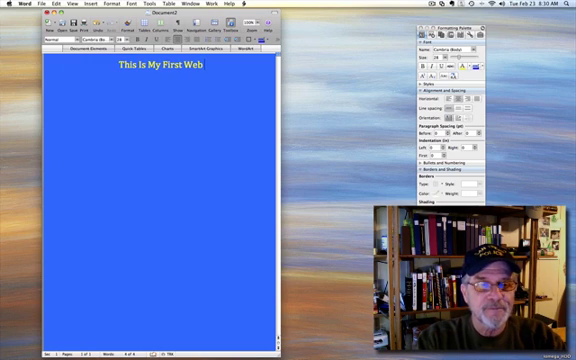
pyautogui.write('Page')
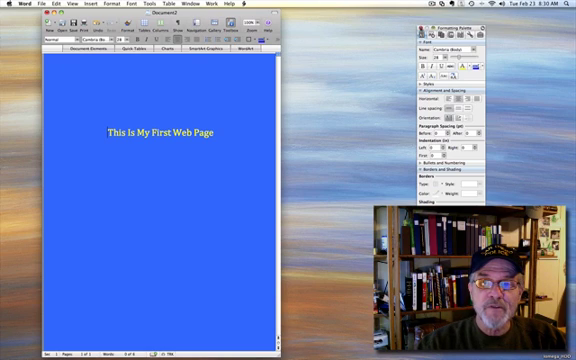
# - Save the document through File > Save as Web Page using the Web Page format
pyautogui.click(416, 28)
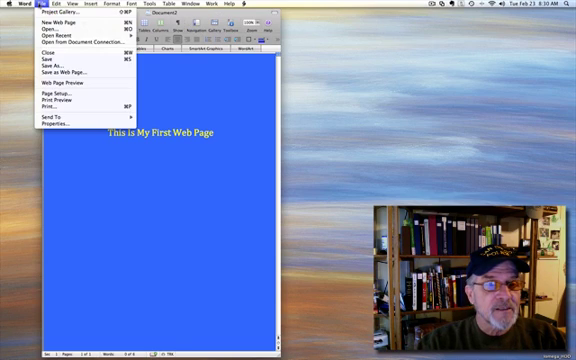
pyautogui.moveTo(60, 32)
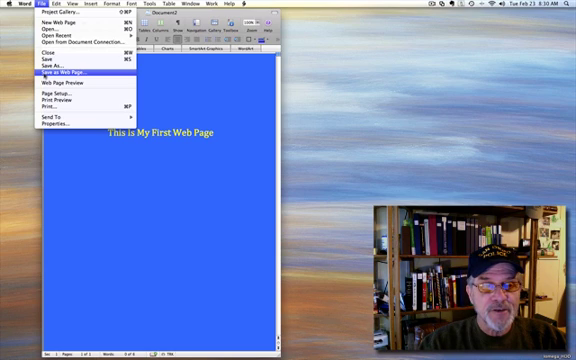
pyautogui.click(48, 72)
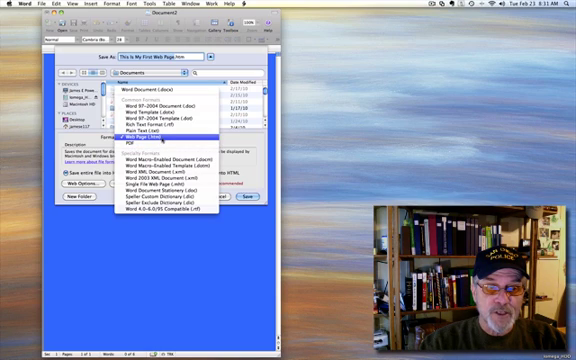
pyautogui.click(136, 136)
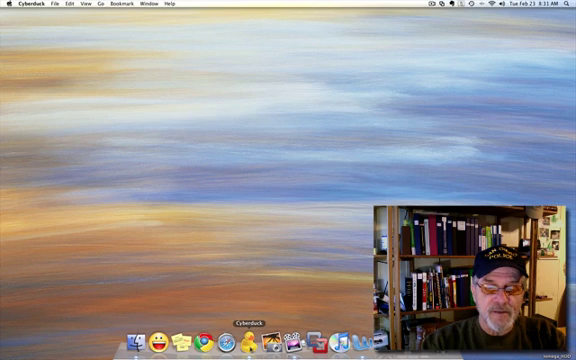
# - Launch Cyberduck from the Dock and bring up its connection browser window
pyautogui.click(244, 334)
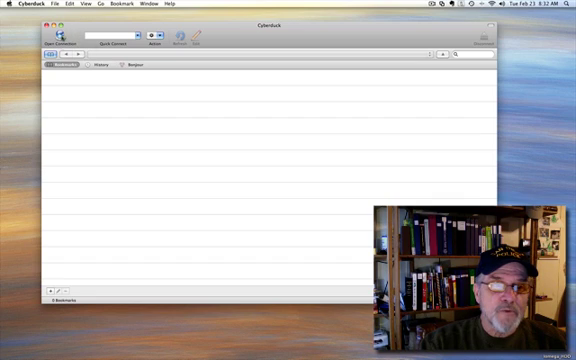
pyautogui.click(42, 48)
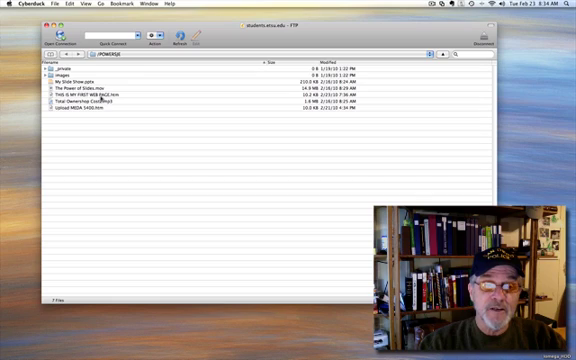
pyautogui.moveTo(90, 96)
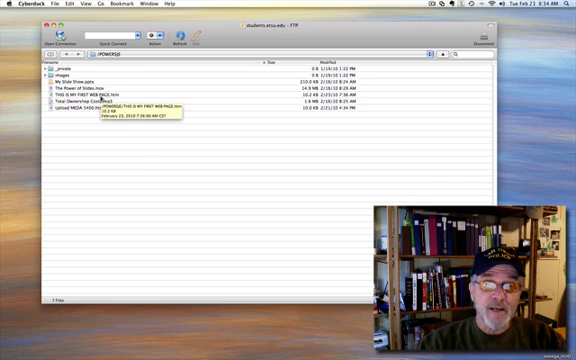